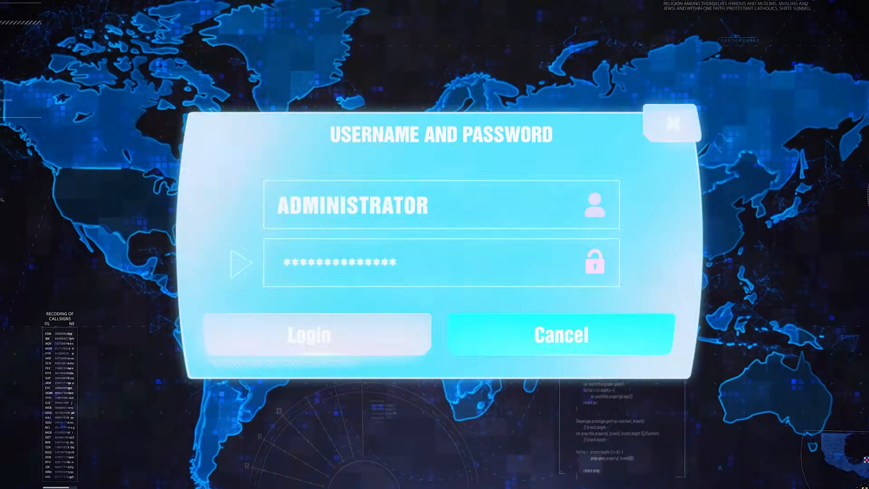
{"action": "left_click", "coordinate": [309, 334]}
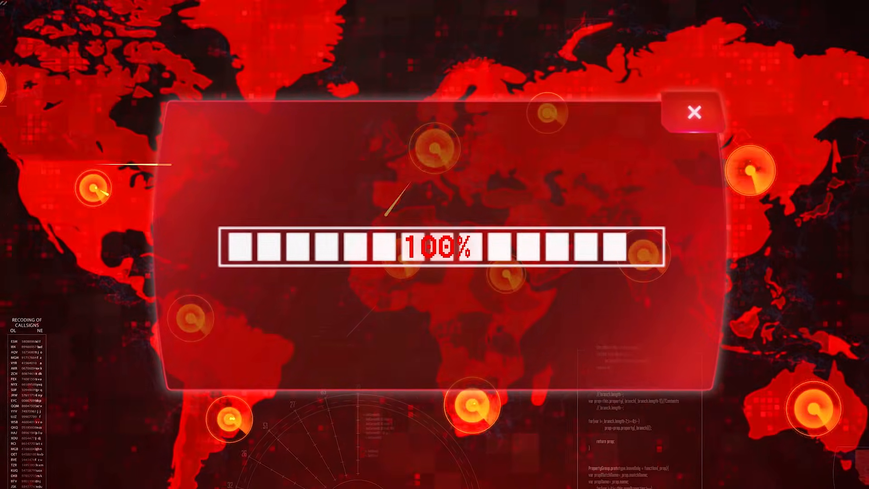